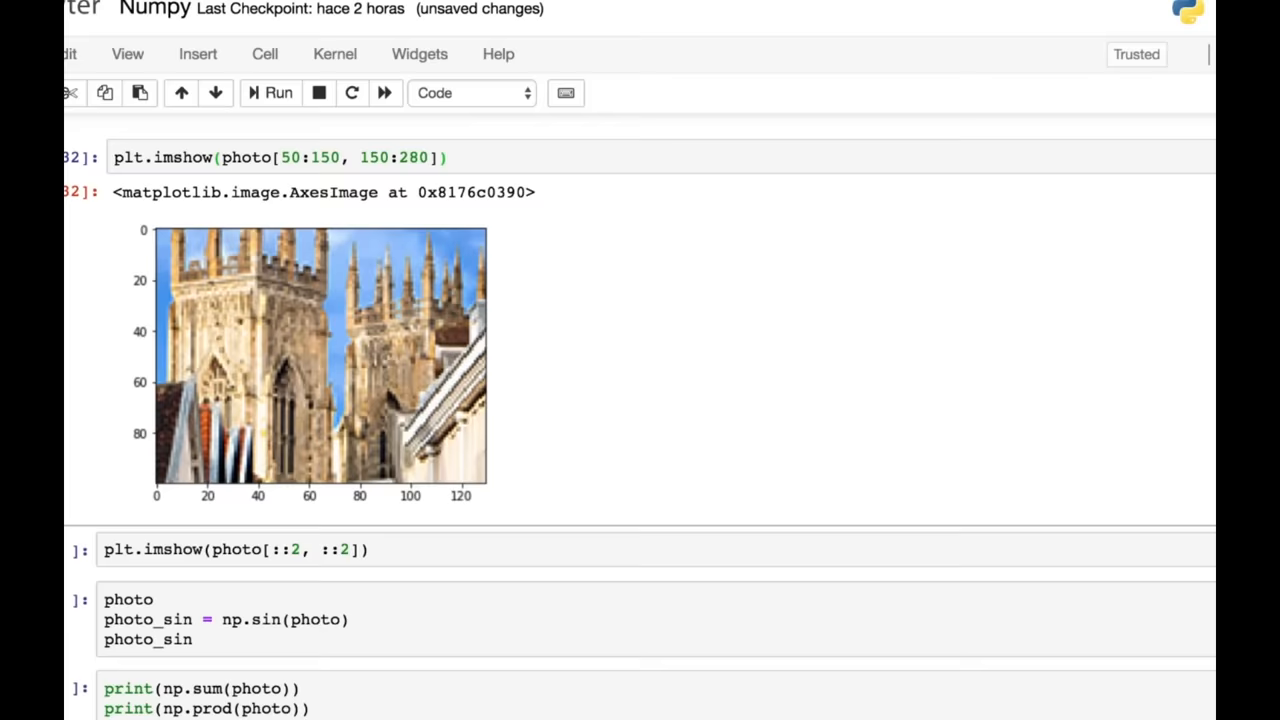
# Step: Run plt.imshow(photo[::2, ::2]) to show the street photo downsampled to every second pixel
pyautogui.click(290, 548)
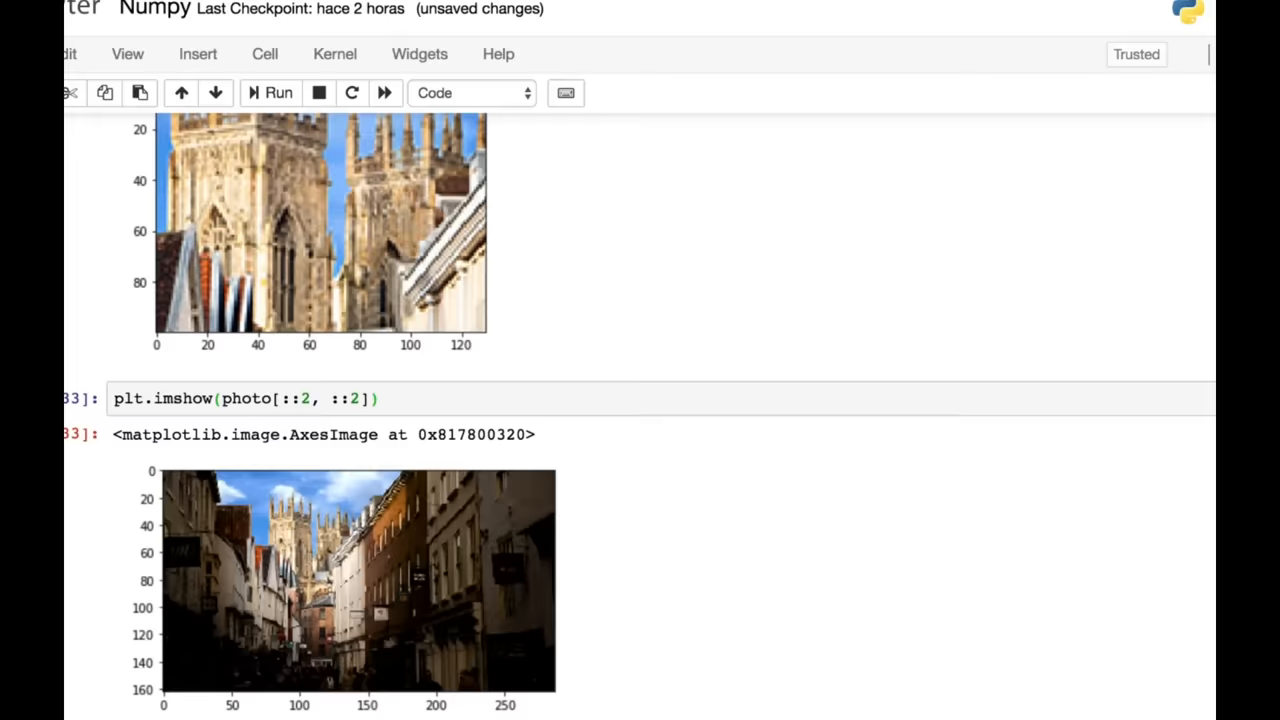
pyautogui.scroll(-3)
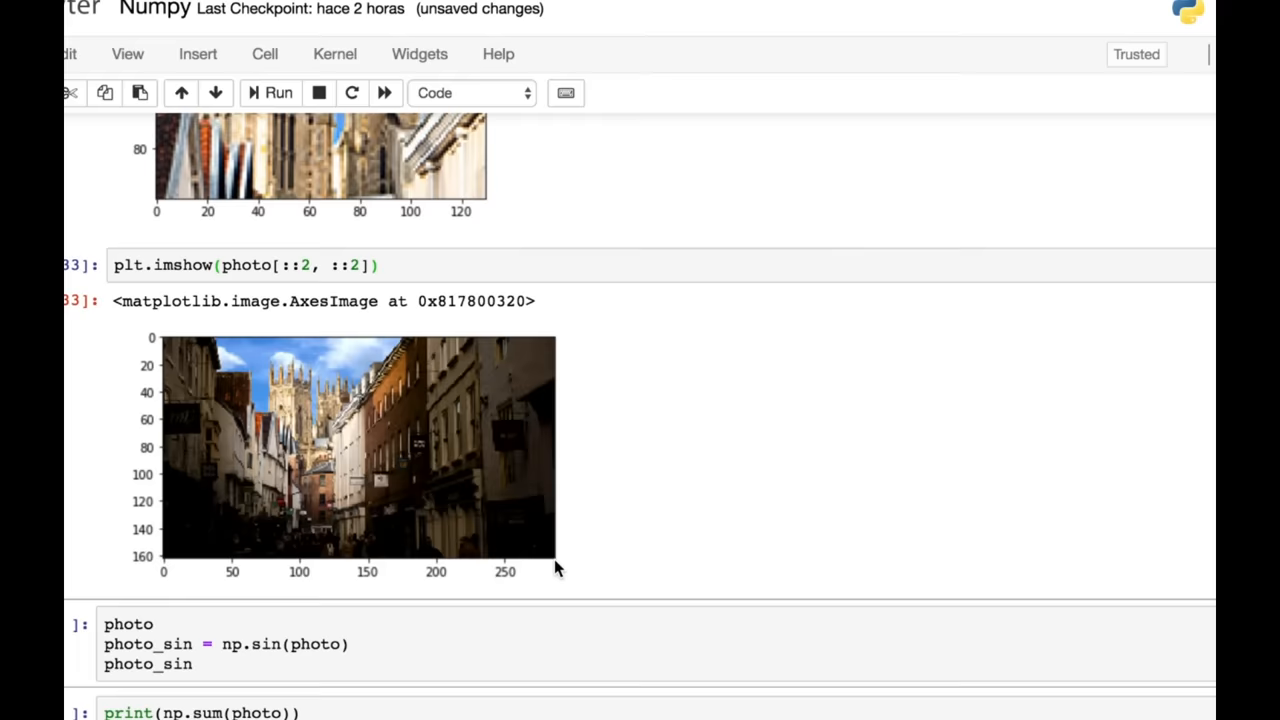